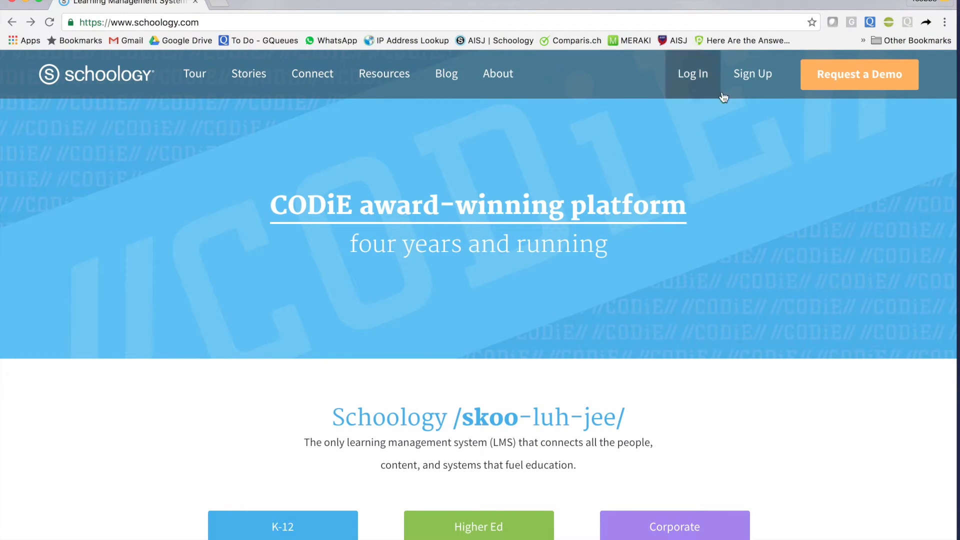
mouse_move(752, 73)
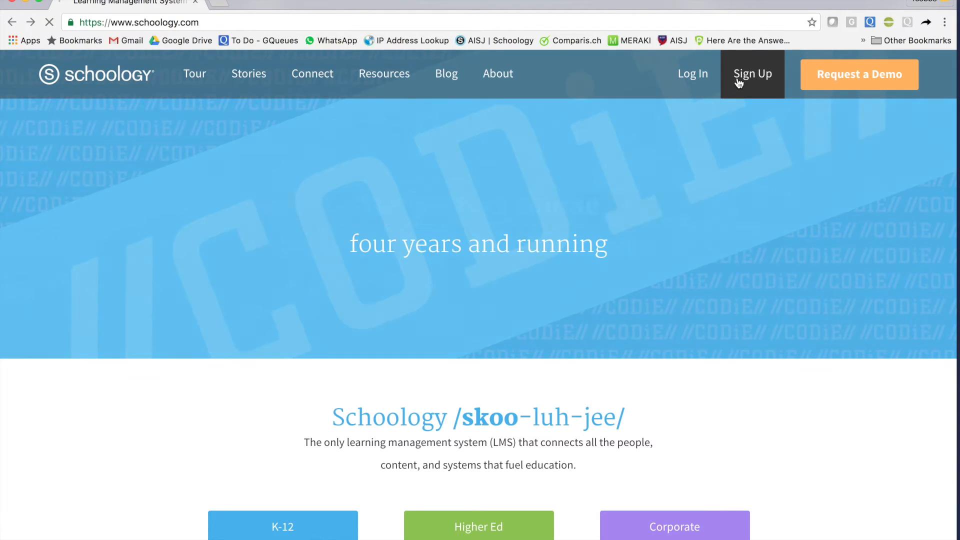
Step: Go to the Schoology sign-up page from the top navigation bar
click(752, 73)
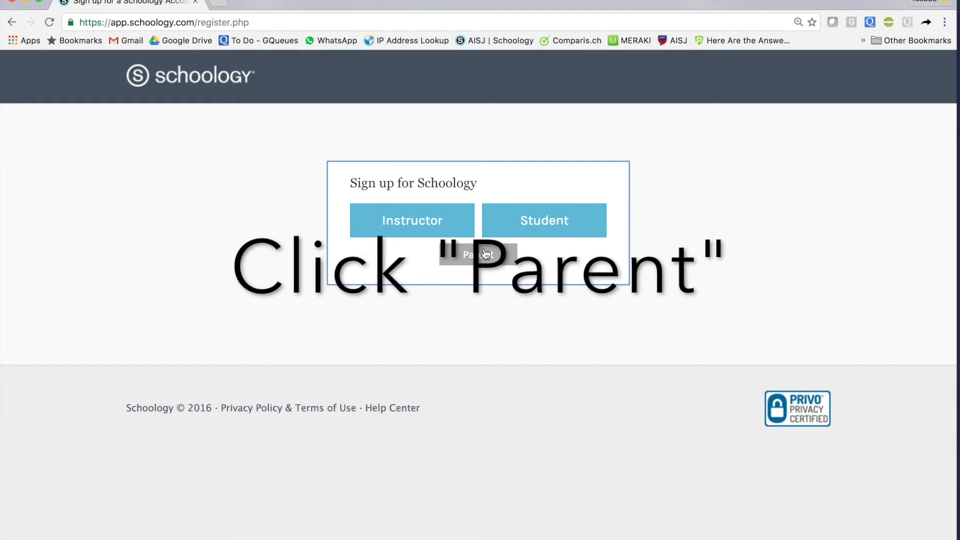
click(478, 254)
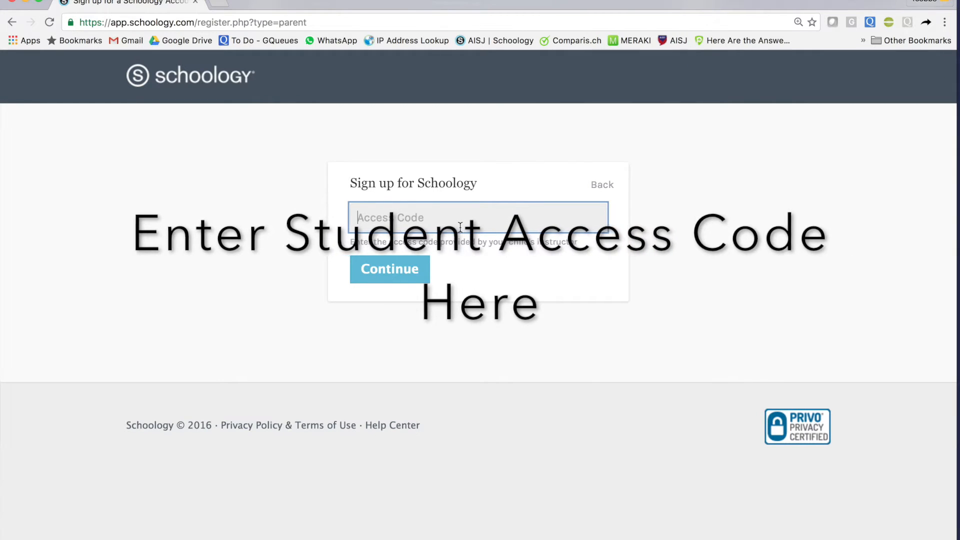
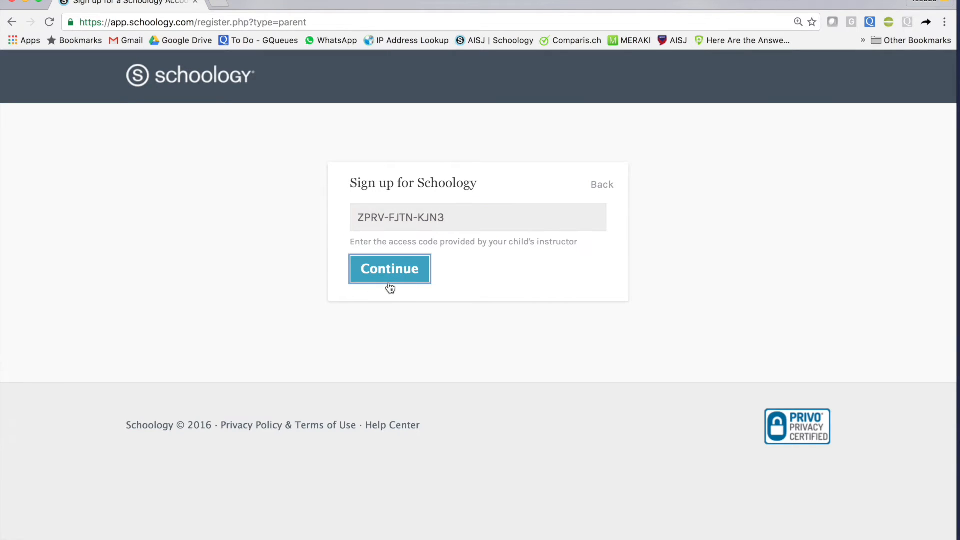
click(389, 269)
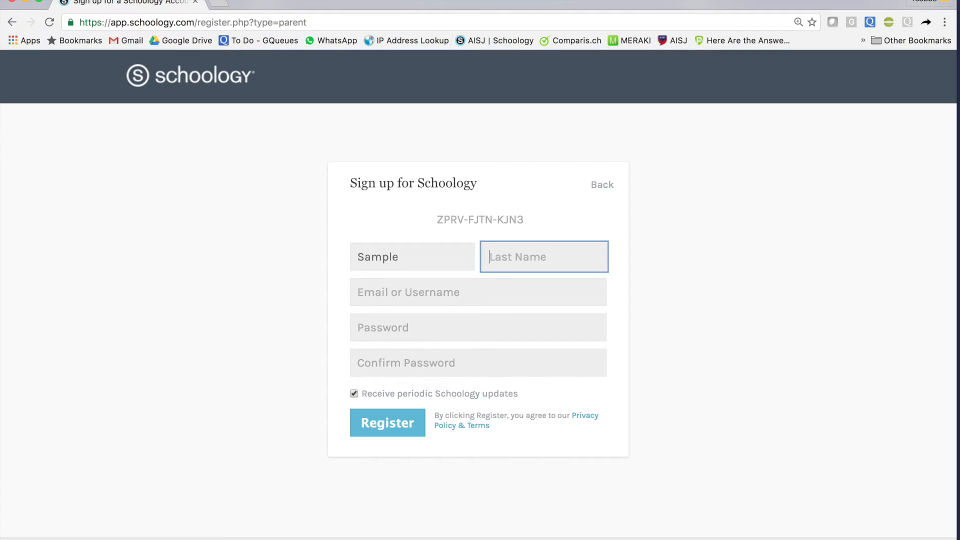
Step: Fill in last name Parent, the email address 'samplepare ntemail' and move on to the password fields
text(Parent)
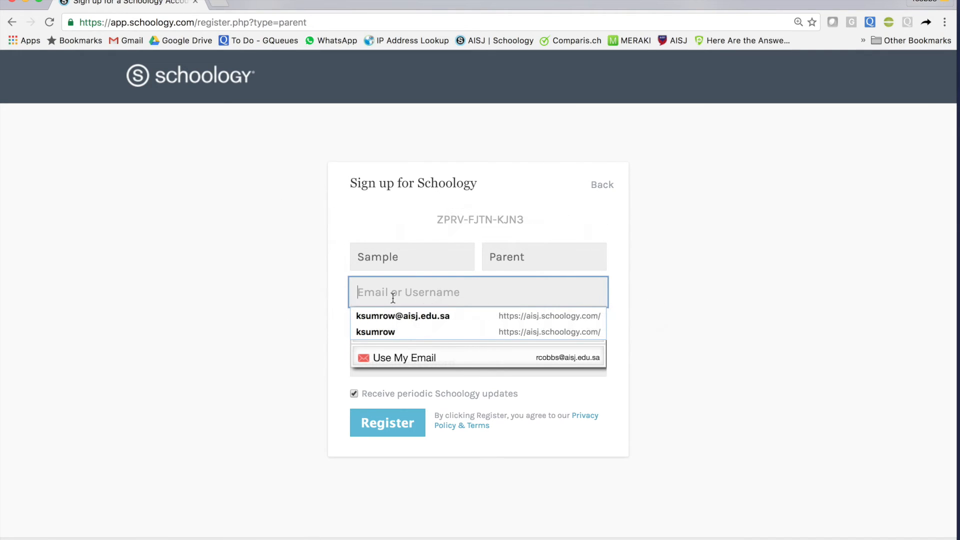
text(samplepare)
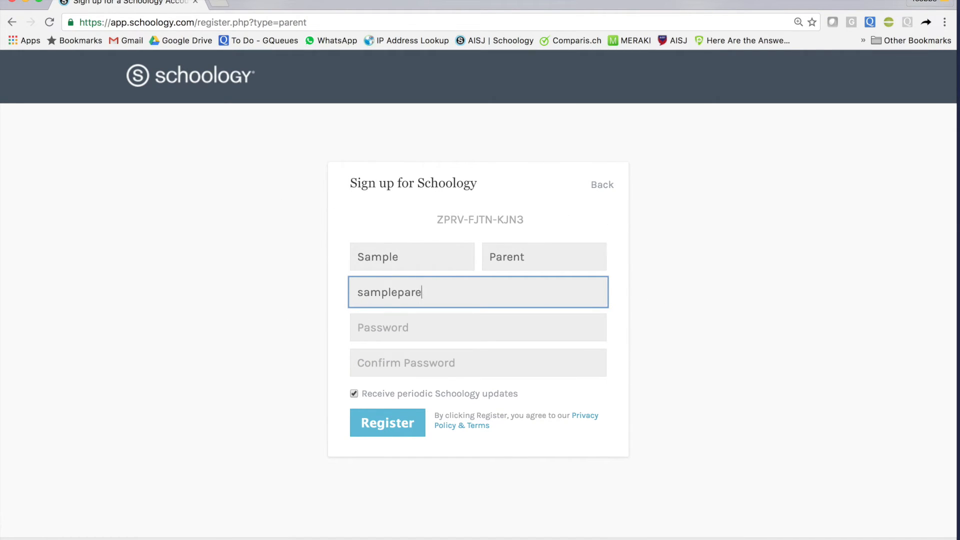
text(ntemail)
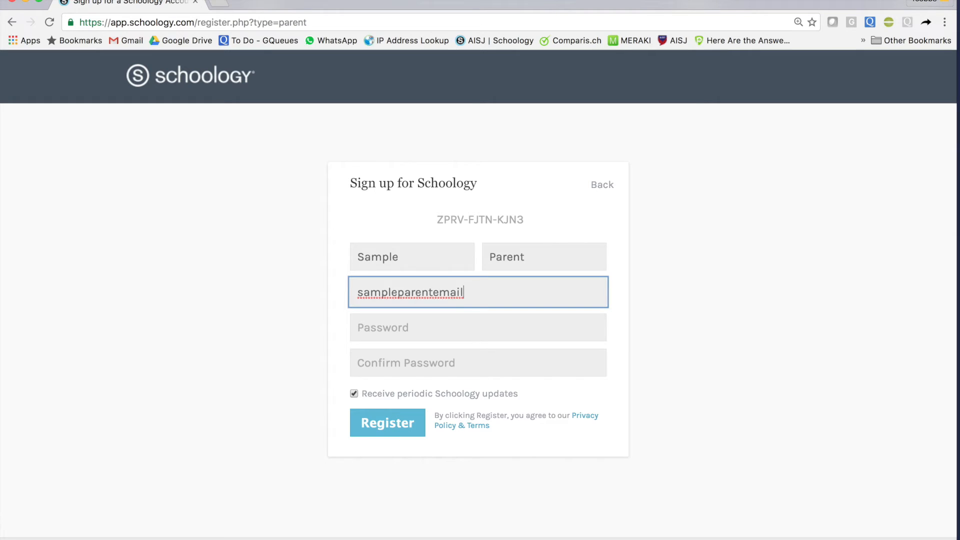
click(478, 327)
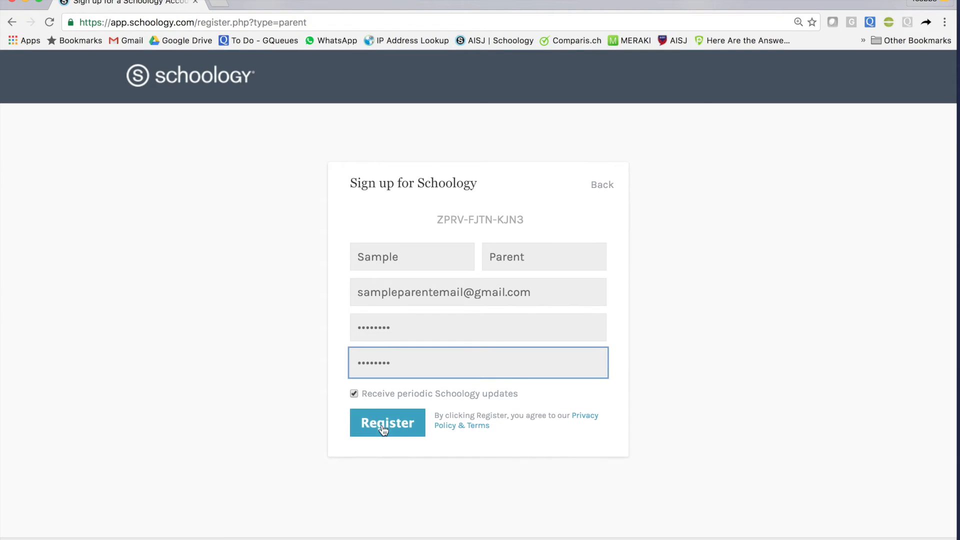
Step: Opt out of periodic Schoology updates and register the parent account
click(353, 393)
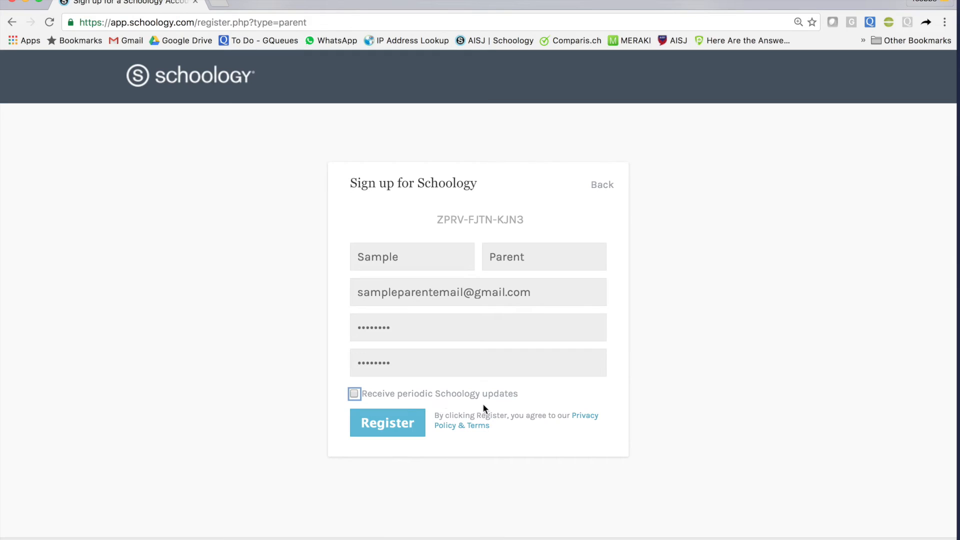
mouse_move(454, 403)
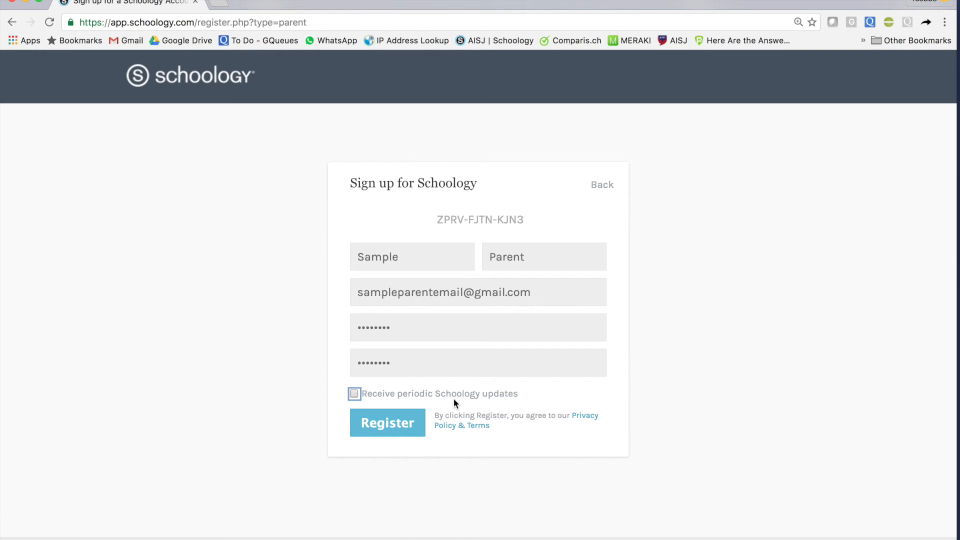
mouse_move(362, 396)
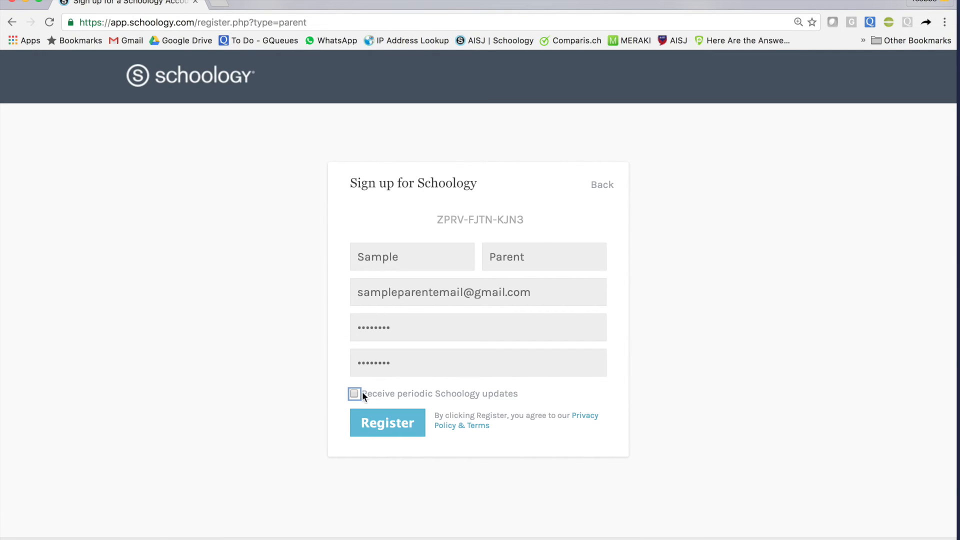
mouse_move(357, 398)
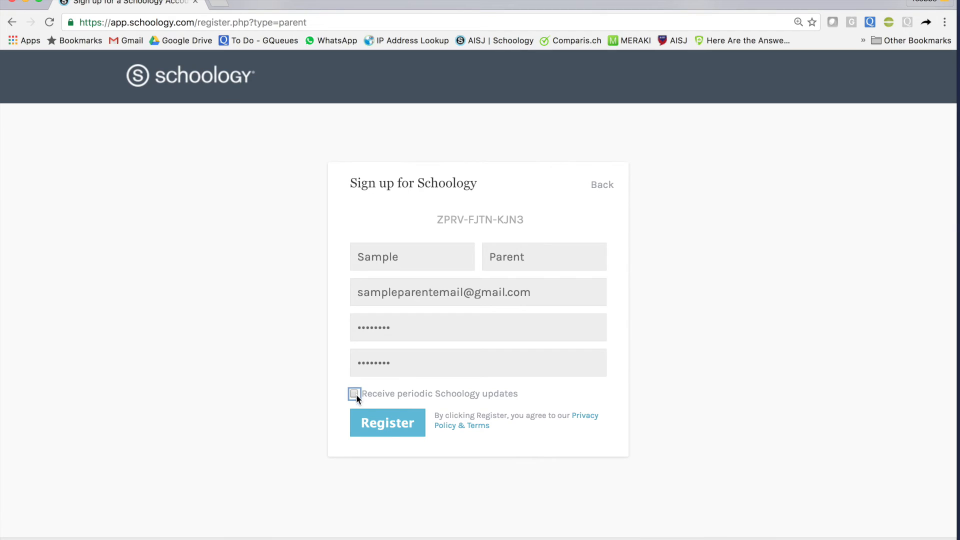
click(387, 422)
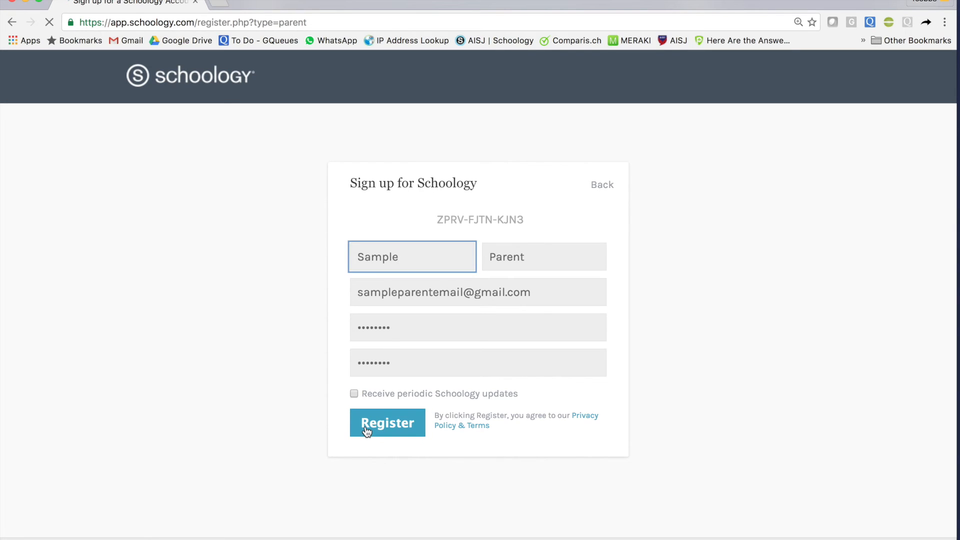
click(387, 422)
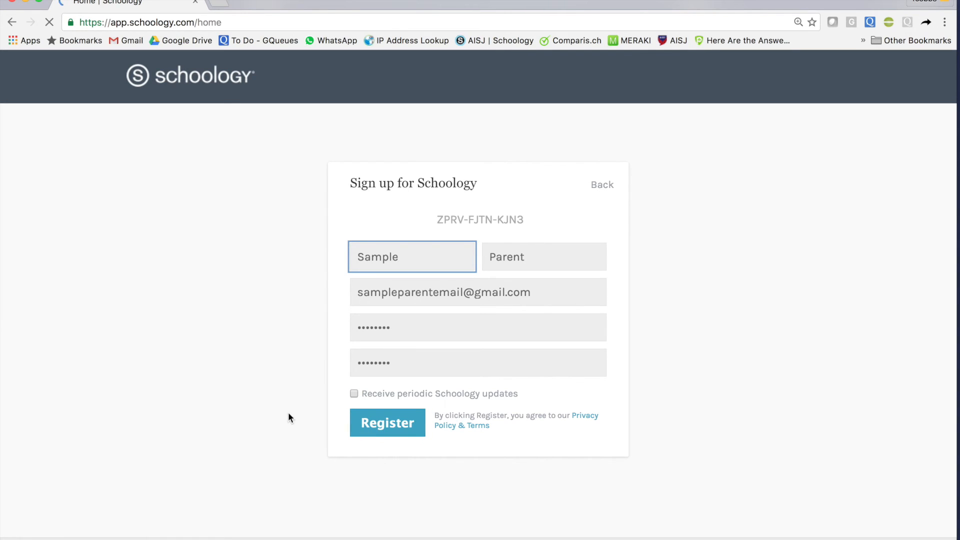
click(387, 422)
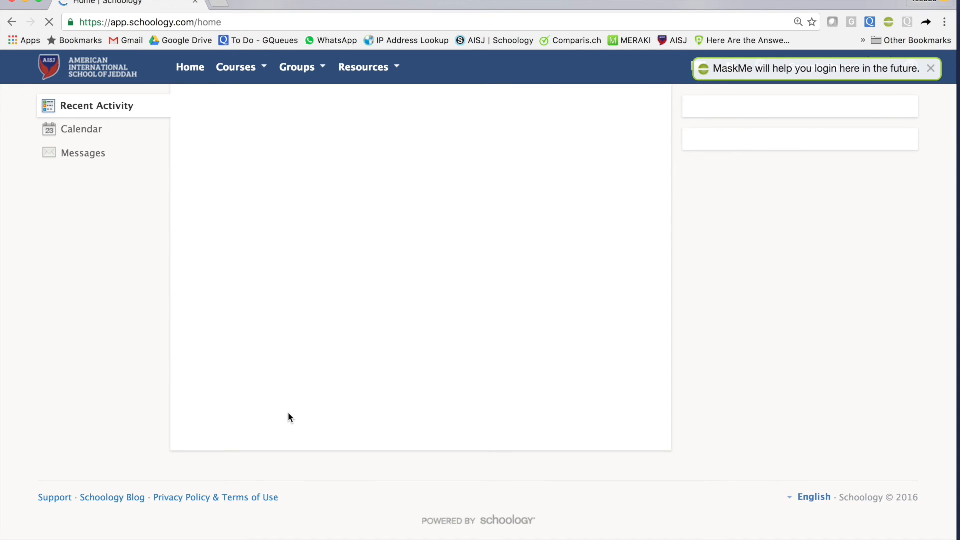